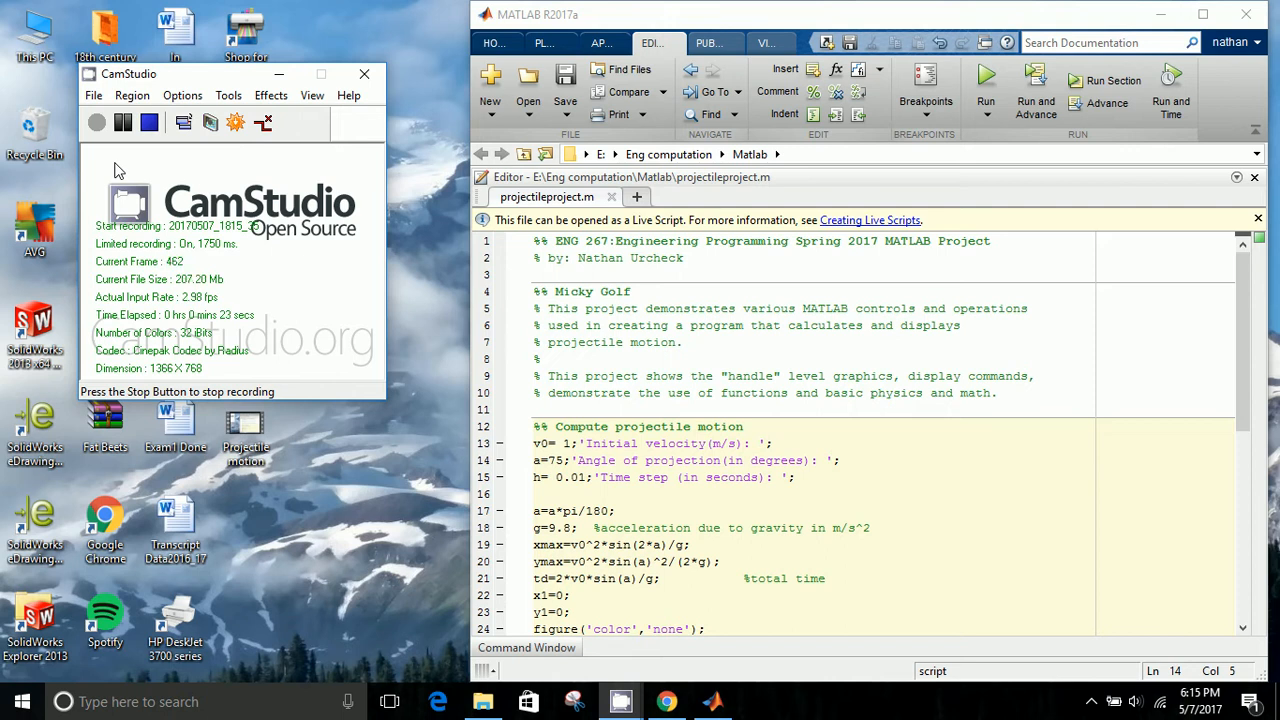
Run the projectile-motion script to plot the 75-degree trajectory over the golf-course background.
scroll(down, 3)
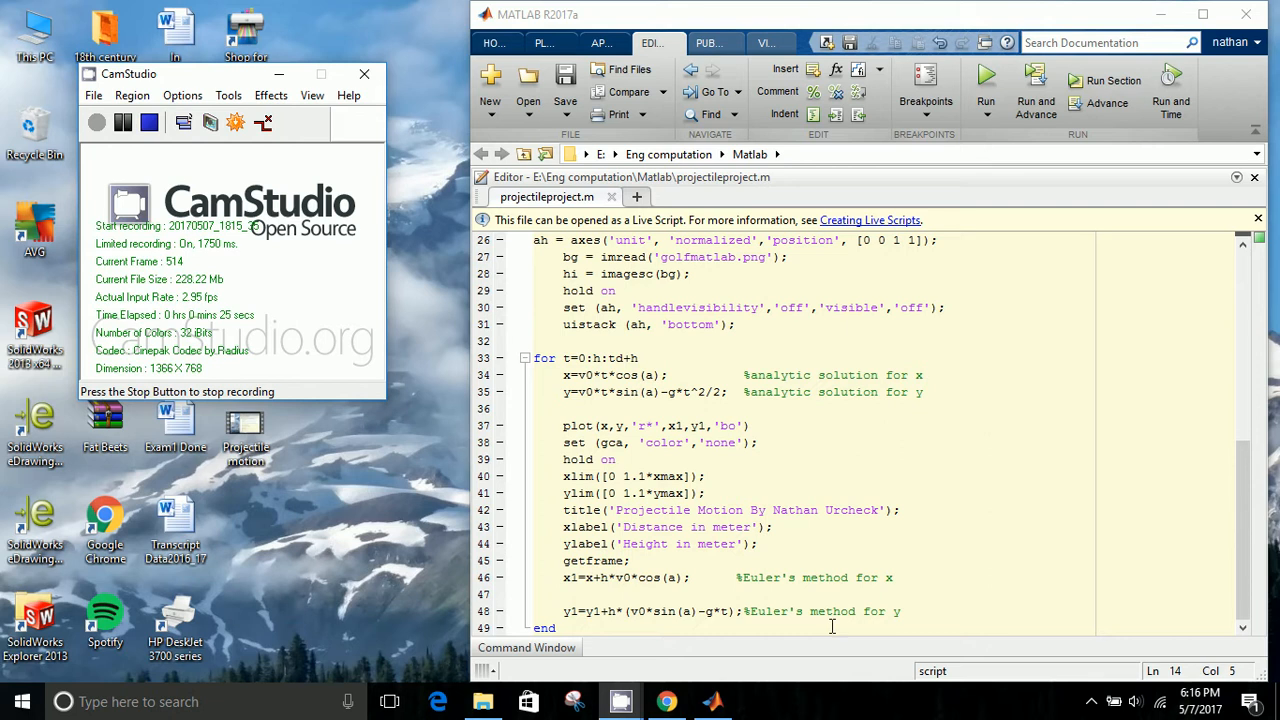
scroll(up, 3)
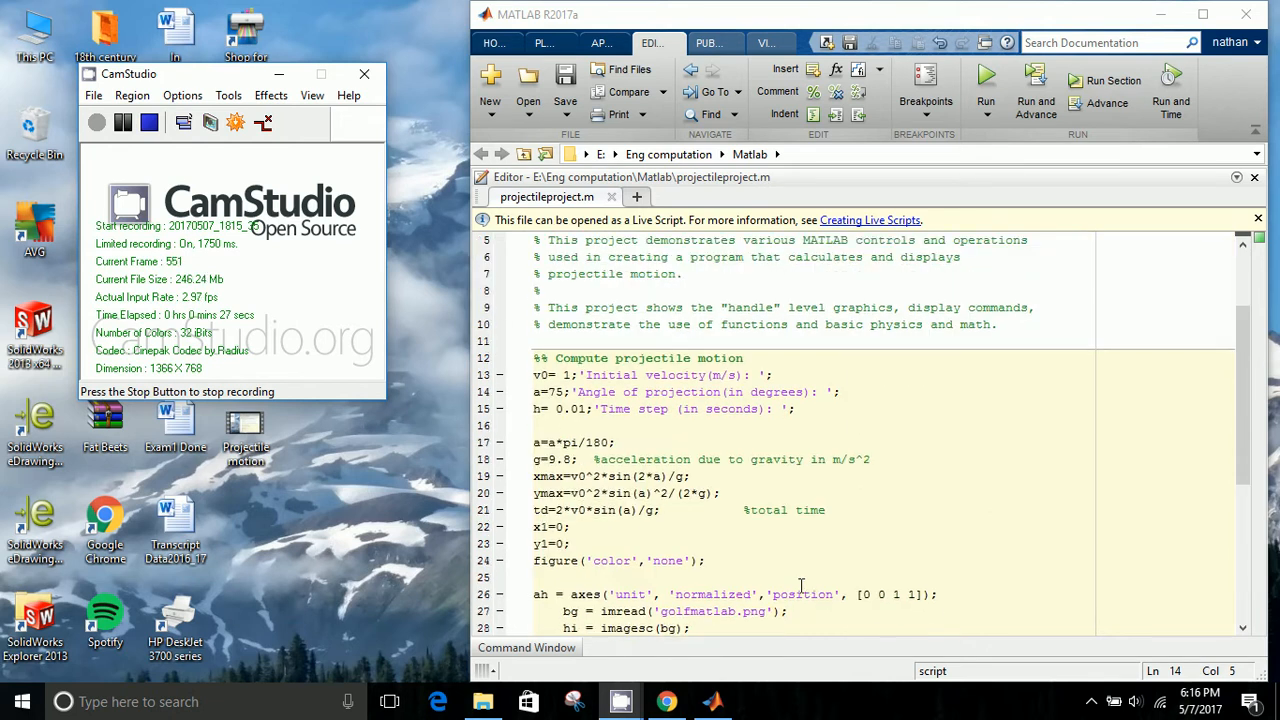
scroll(up, 3)
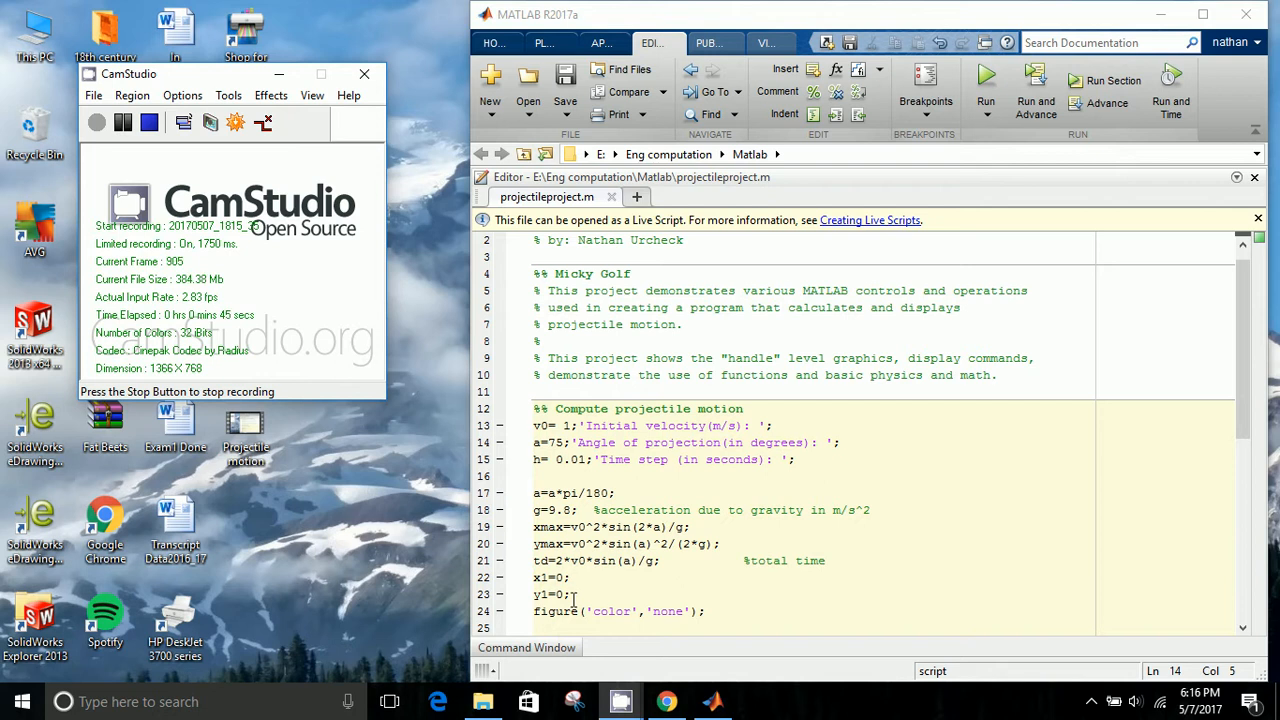
mouse_move(518, 592)
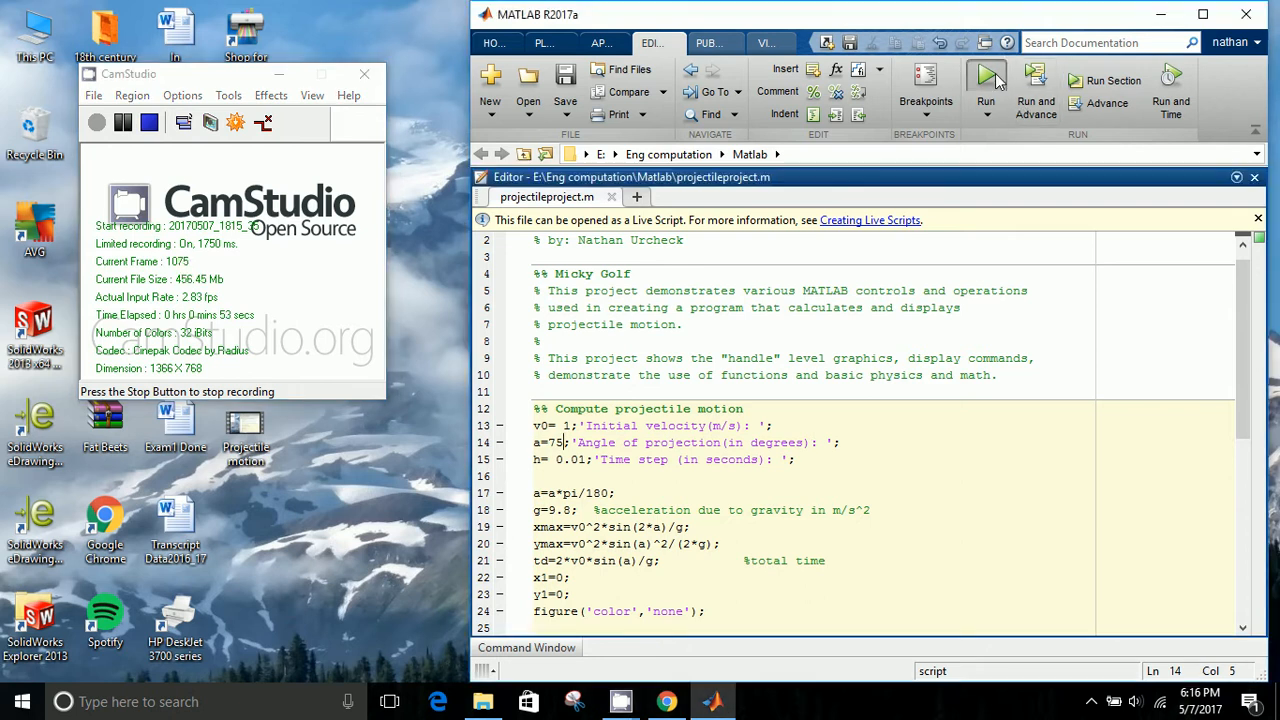
click(984, 90)
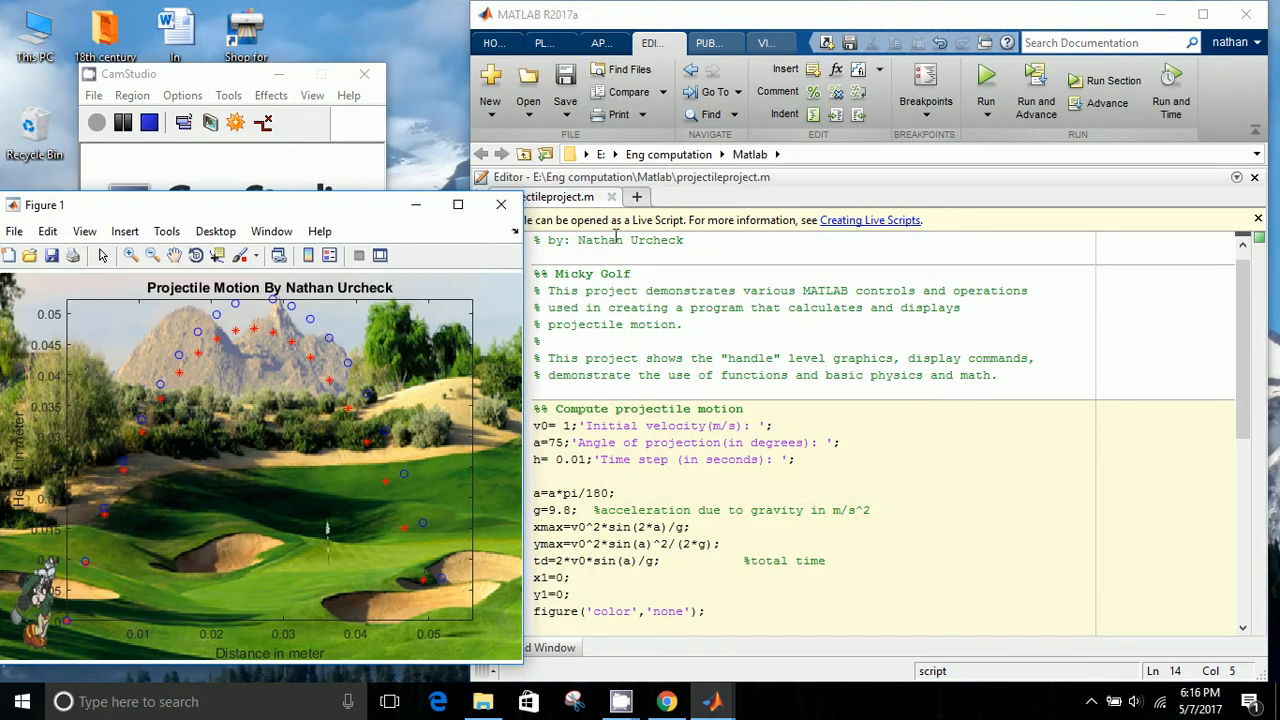
mouse_move(870, 16)
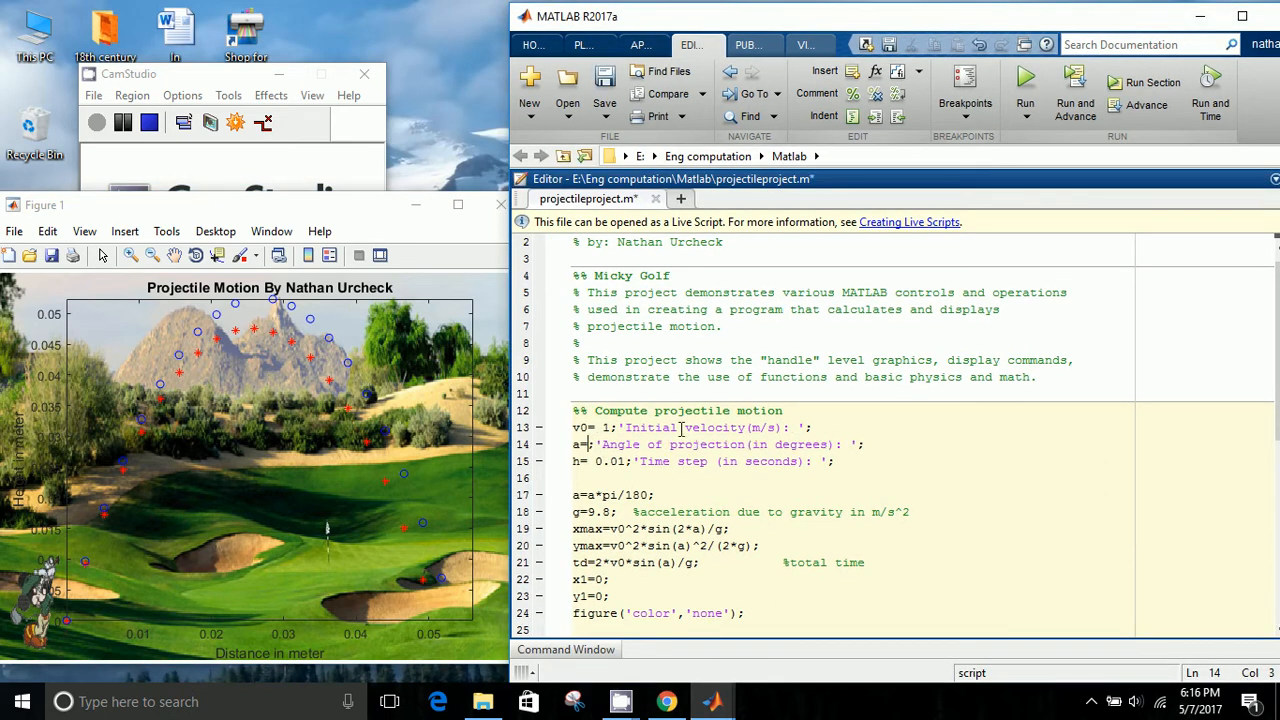
Change the launch angle to 30 degrees and rerun the script for a second trajectory figure.
text(30)
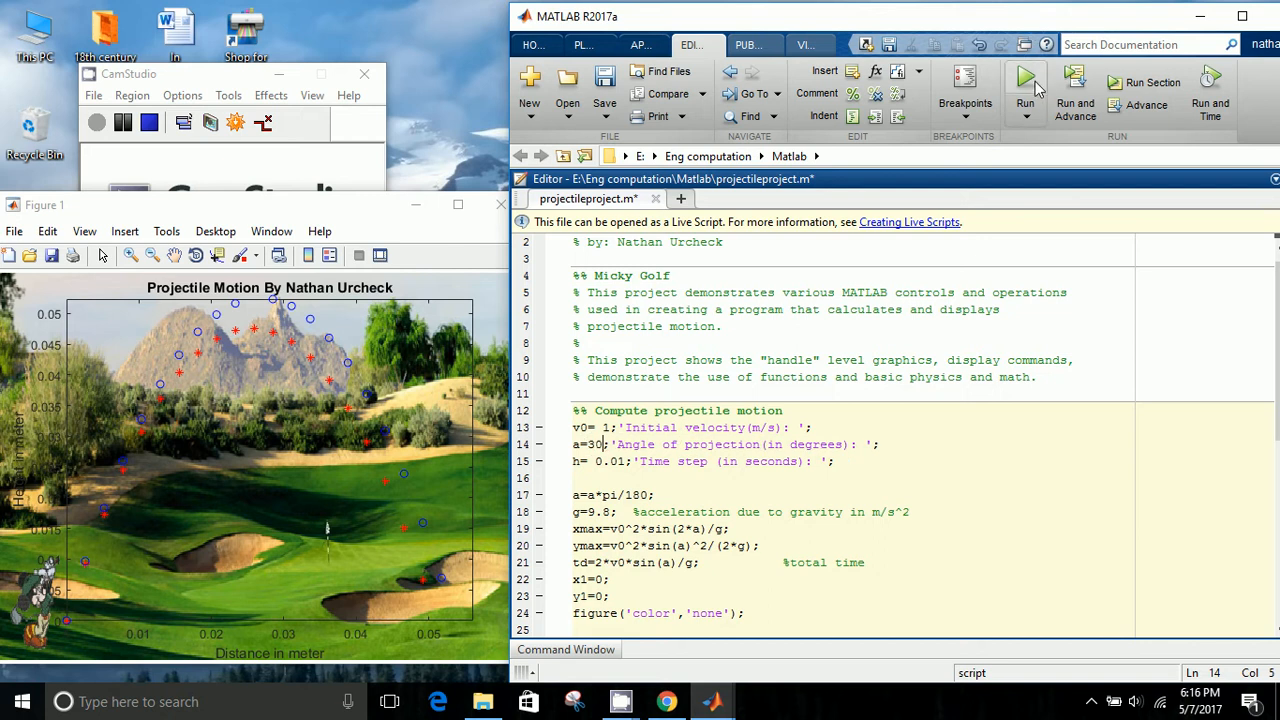
click(1024, 82)
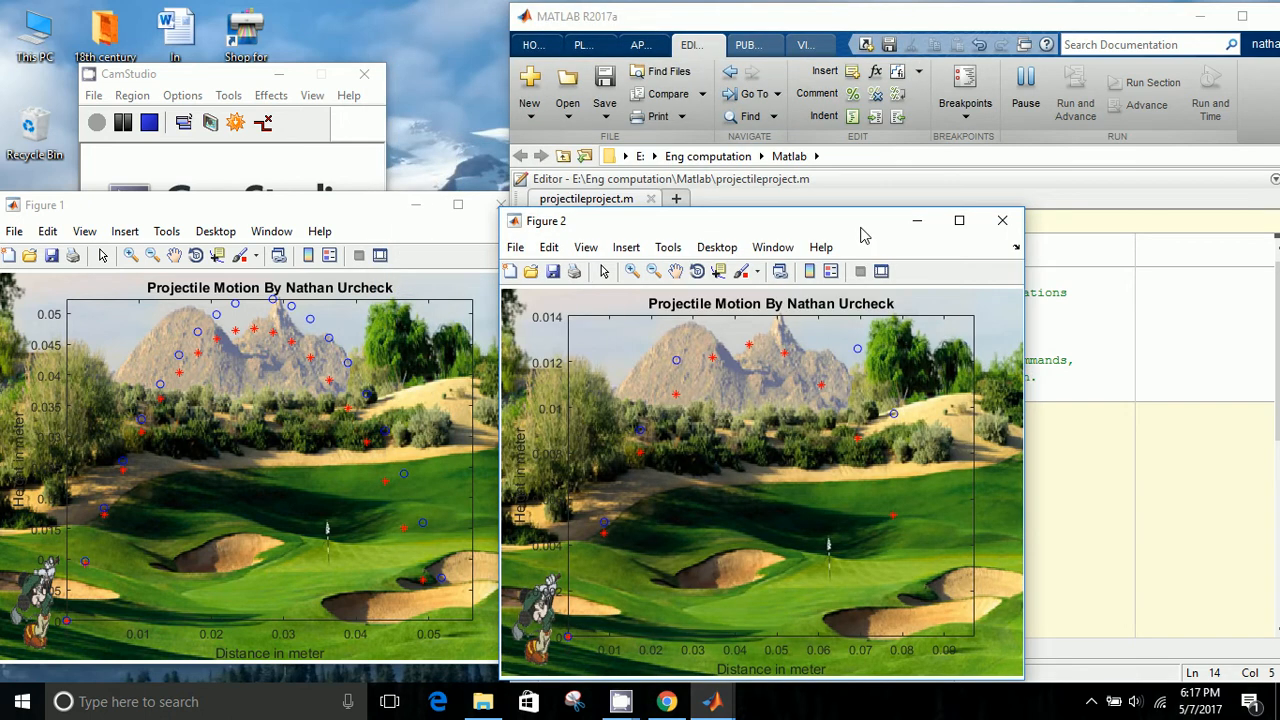
drag(864, 220, 864, 208)
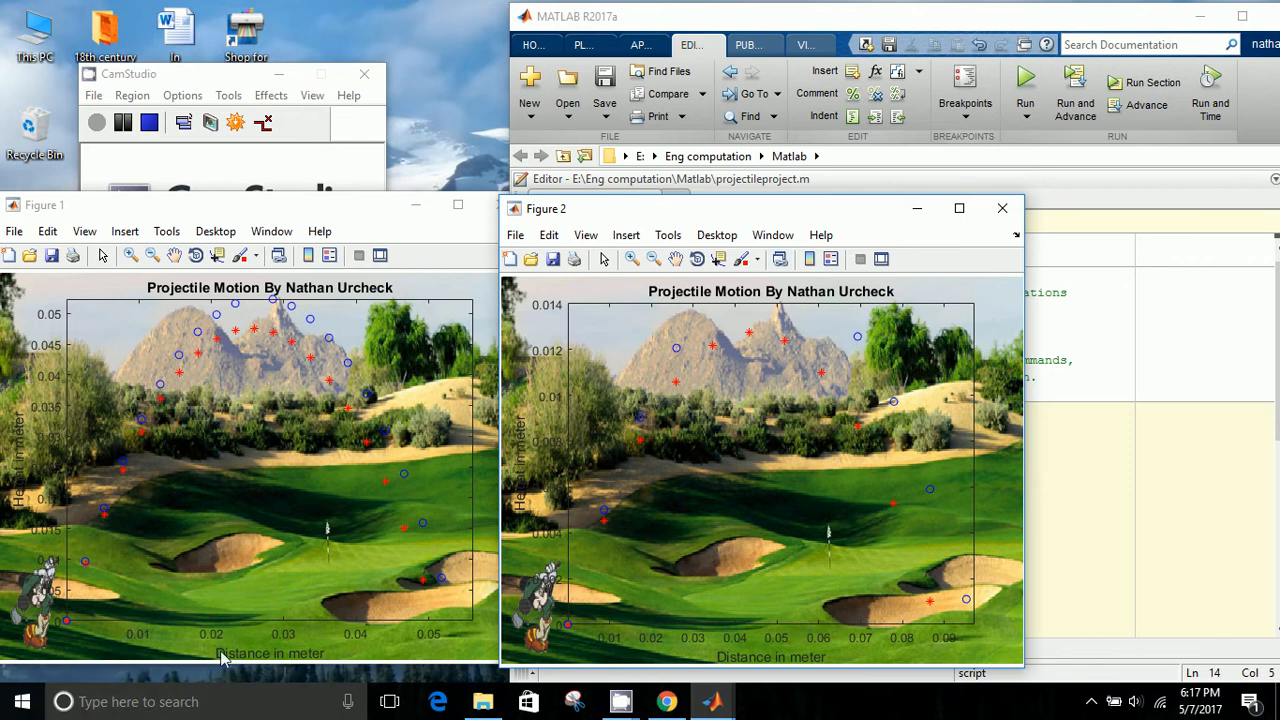
mouse_move(42, 492)
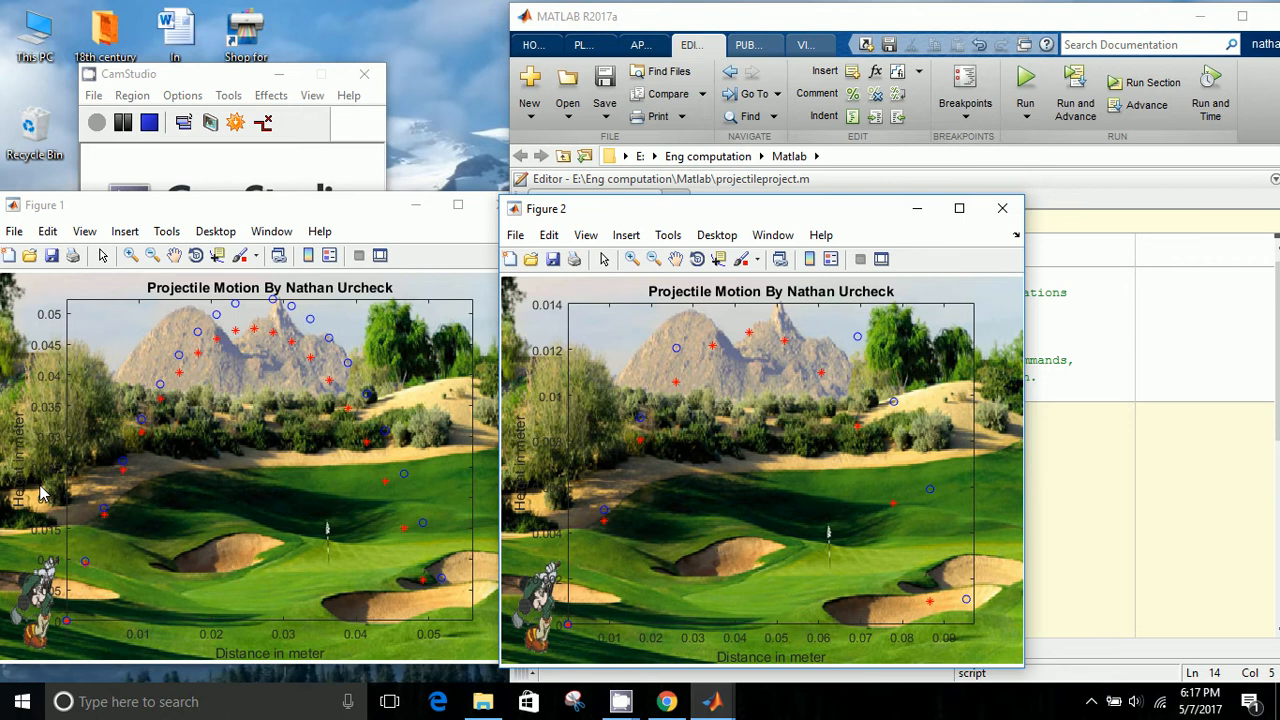
mouse_move(788, 332)
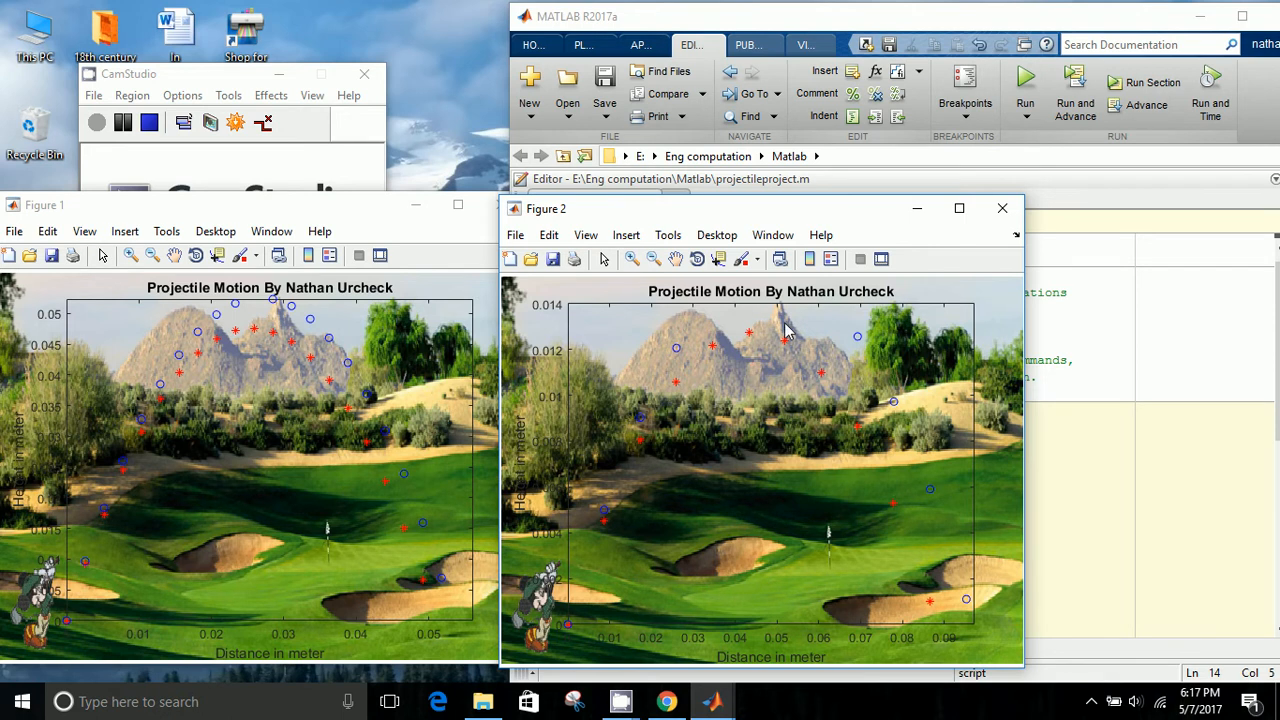
mouse_move(804, 316)
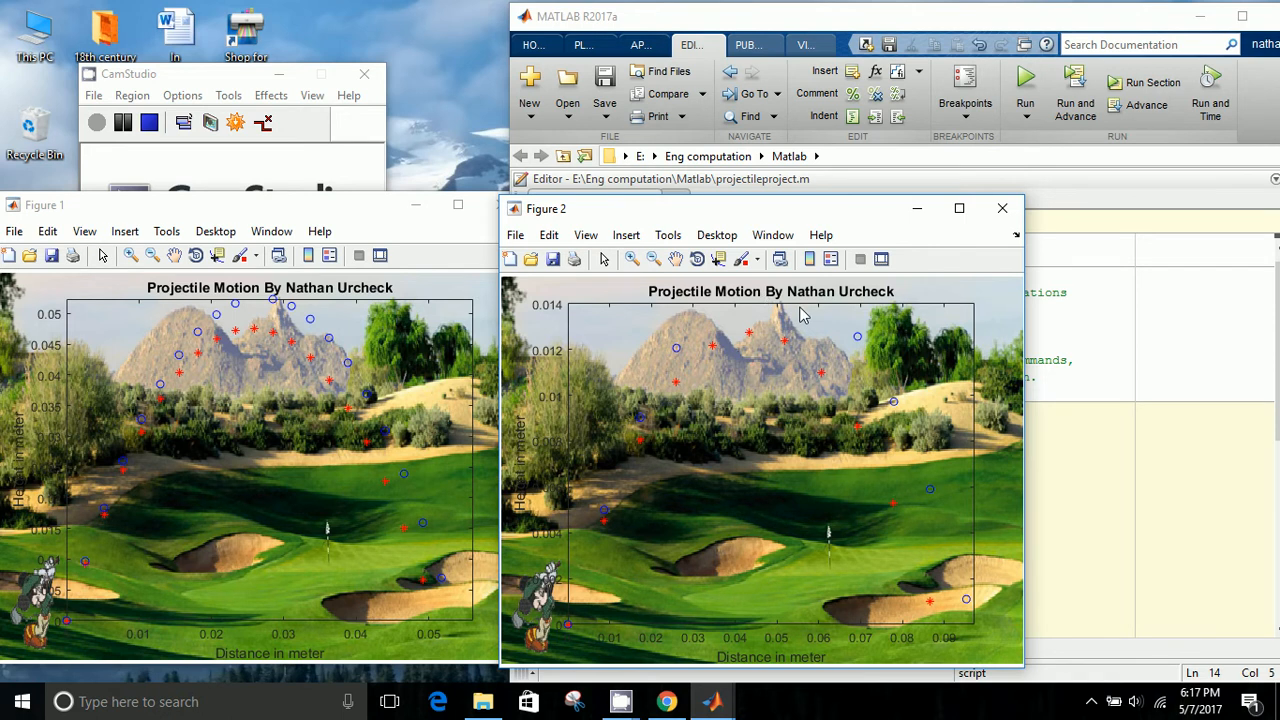
mouse_move(616, 284)
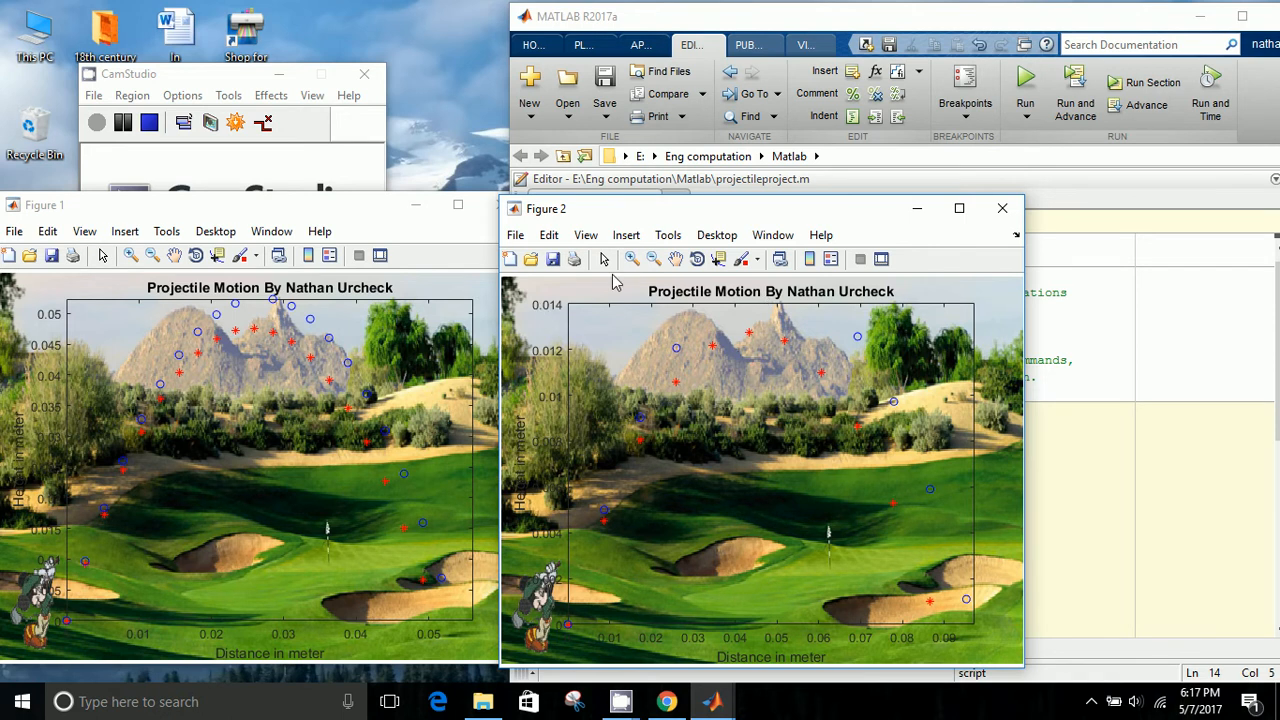